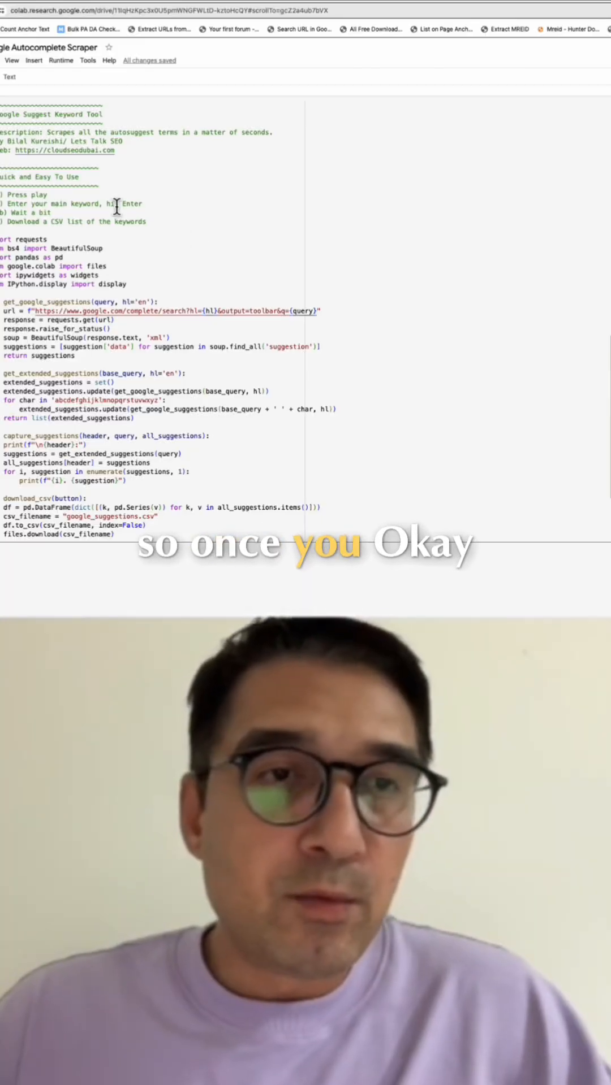
{"action": "scroll", "scroll_direction": "down", "scroll_amount": 3}
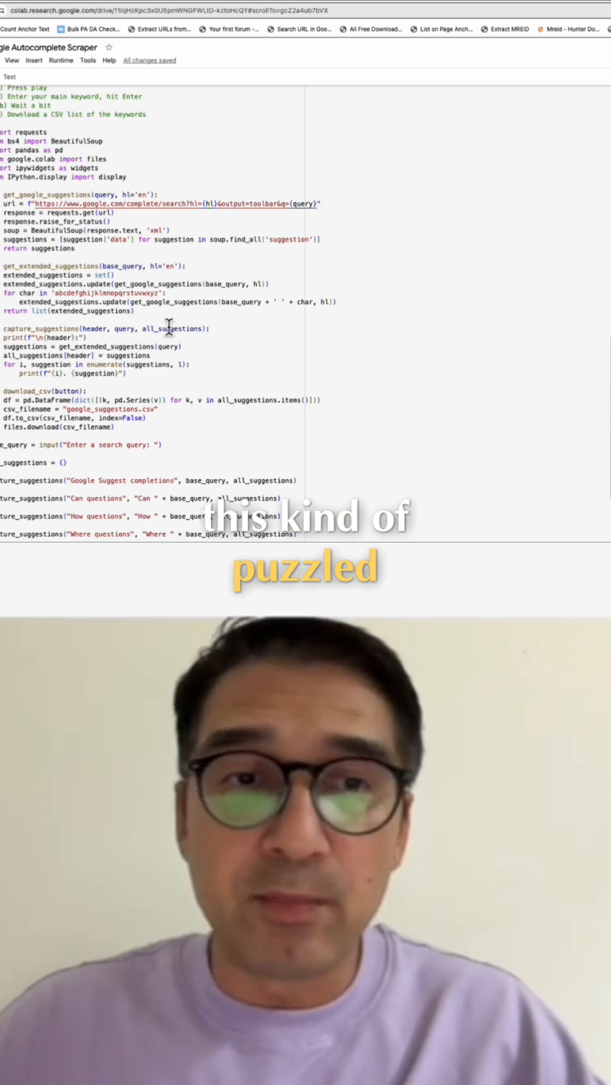
{"action": "scroll", "scroll_direction": "up", "scroll_amount": 3}
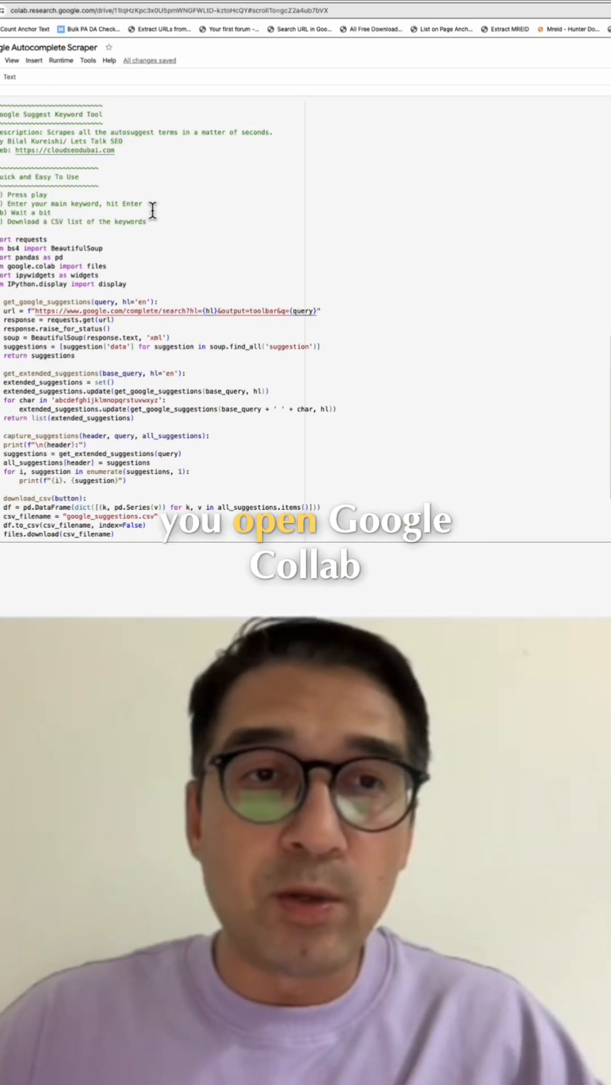
{"action": "scroll", "scroll_direction": "down", "scroll_amount": 3}
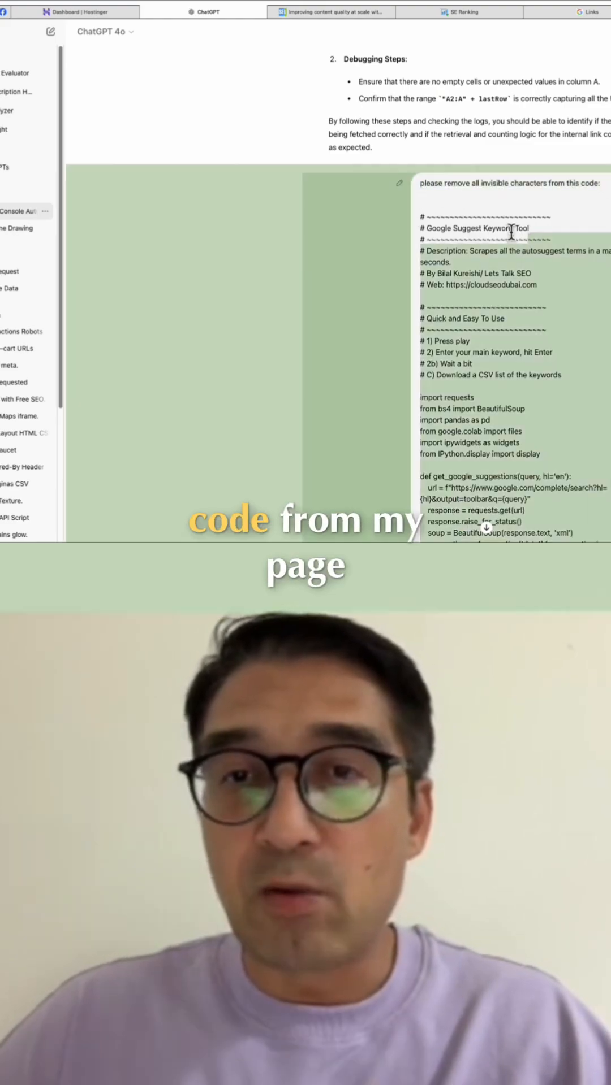
{"action": "scroll", "scroll_direction": "down", "scroll_amount": 3}
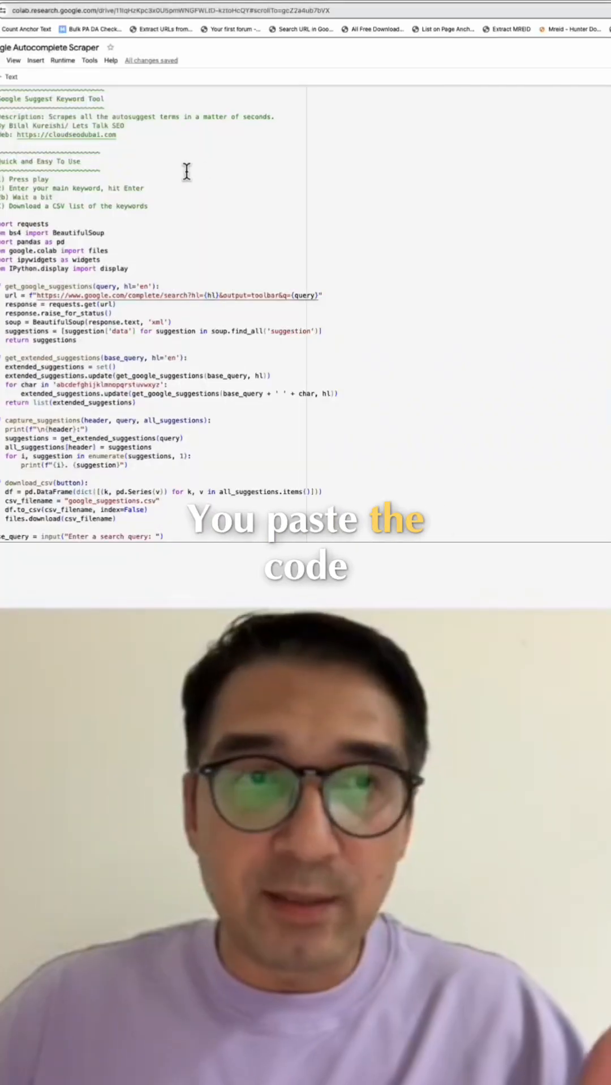
{"action": "scroll", "scroll_direction": "down", "scroll_amount": 3}
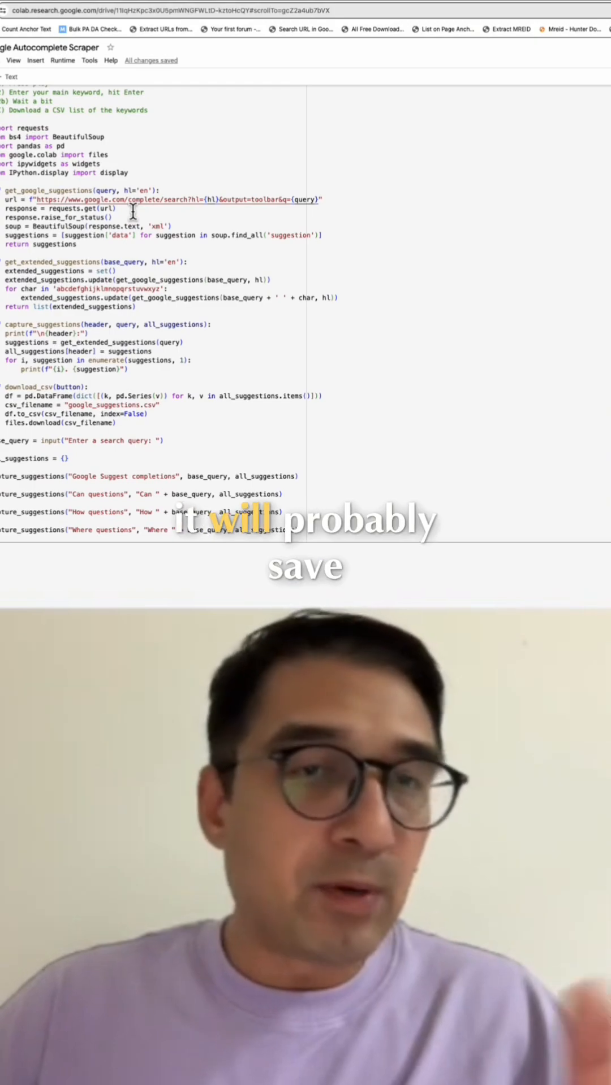
{"action": "scroll", "scroll_direction": "up", "scroll_amount": 3}
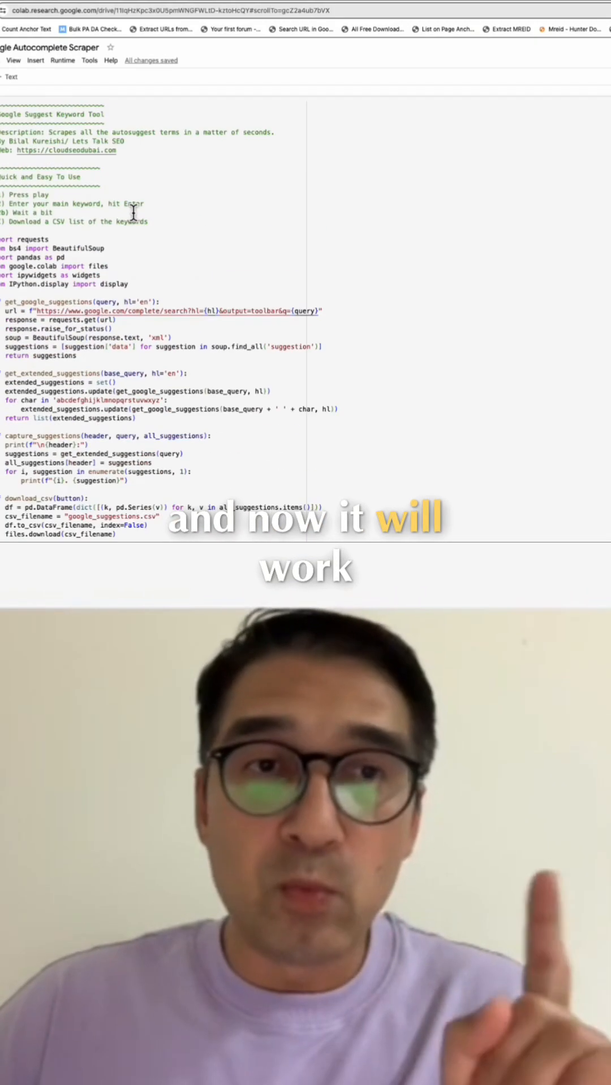